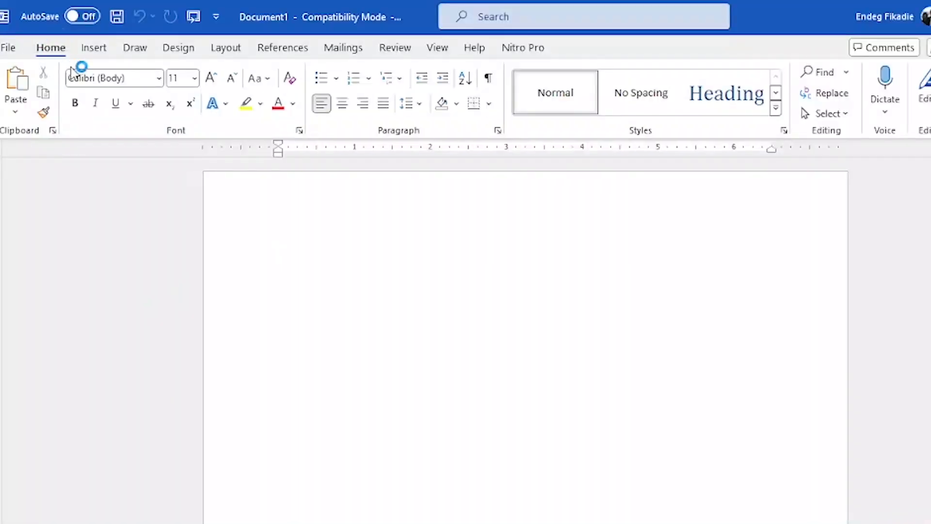
Dismiss the PDF save dialog and browse the Desktop to open a file
{"action": "left_click", "coordinate": [93, 48]}
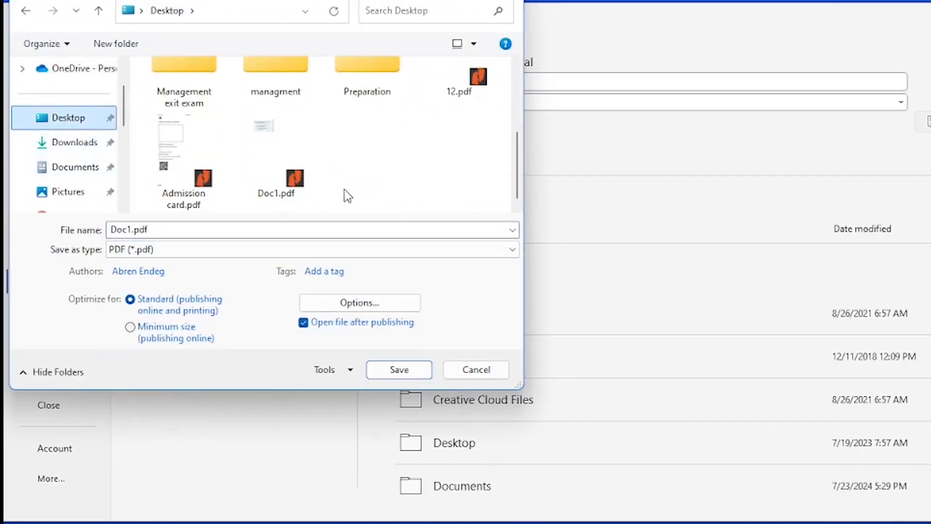
{"action": "left_click", "coordinate": [398, 370]}
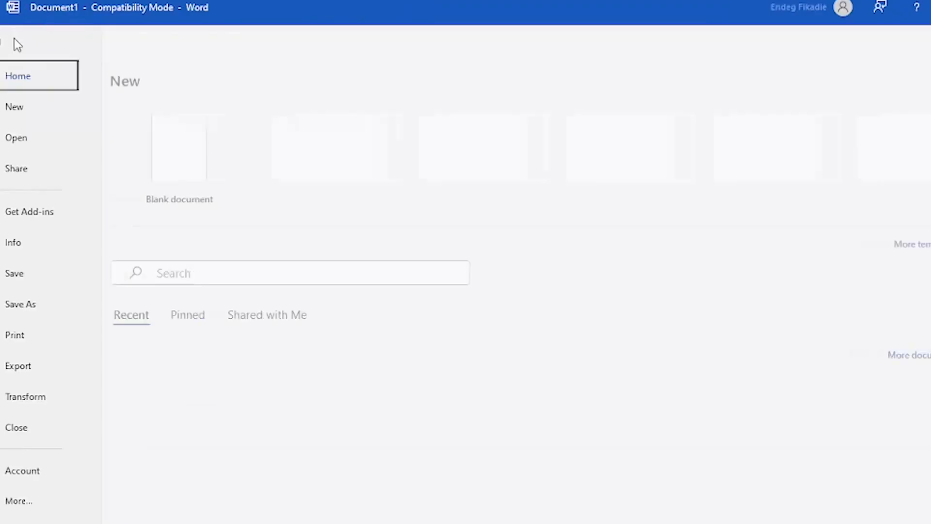
{"action": "left_click", "coordinate": [16, 137]}
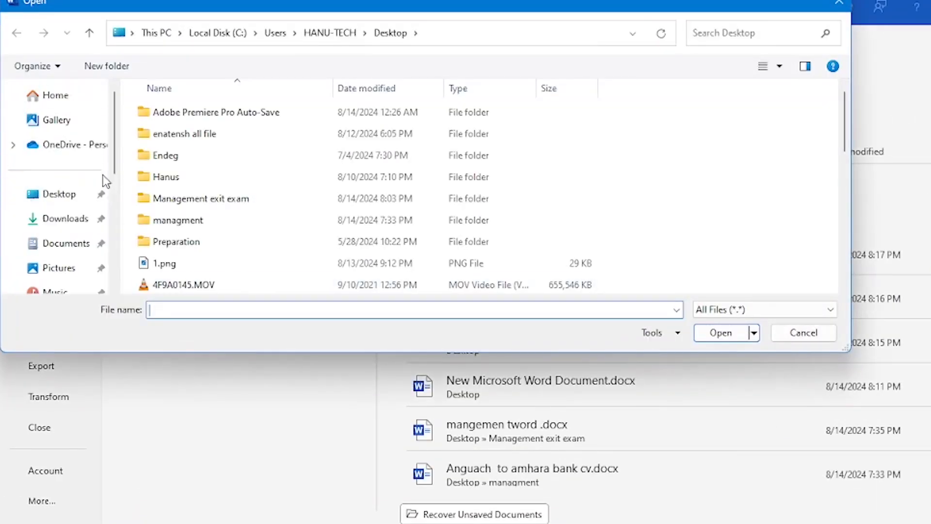
Show Desktop files as large icons and select the 12.png question image
{"action": "left_click", "coordinate": [613, 229]}
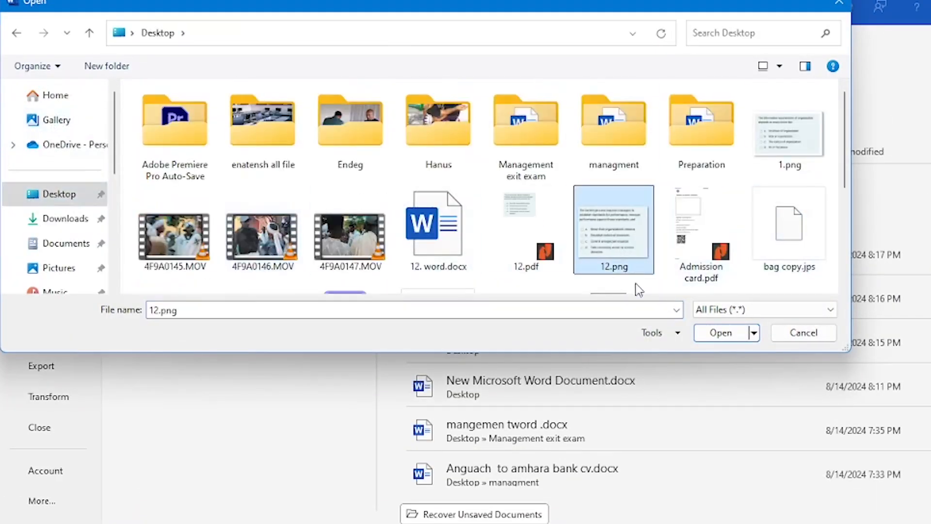
{"action": "left_click", "coordinate": [720, 331]}
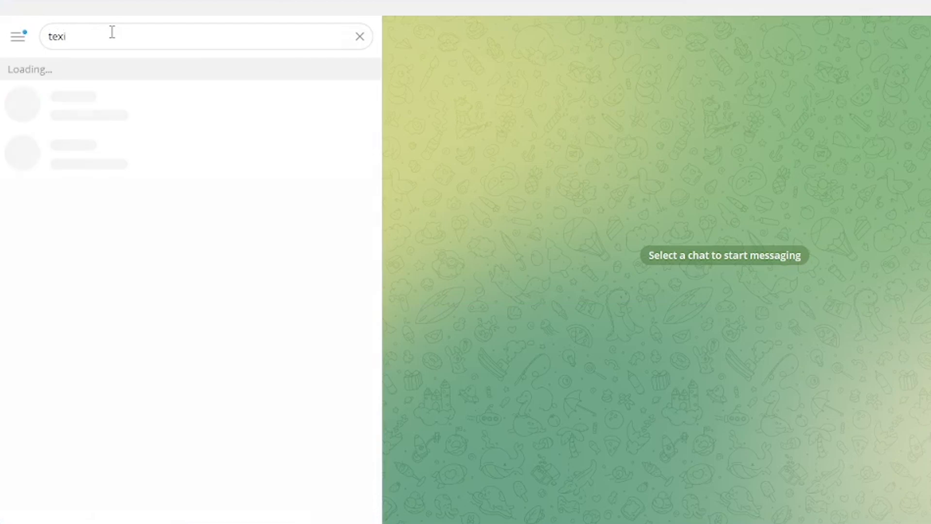
Find the Texify - Image to Text (OCR) bot by searching 'texif' and start it
{"action": "type", "text": "f"}
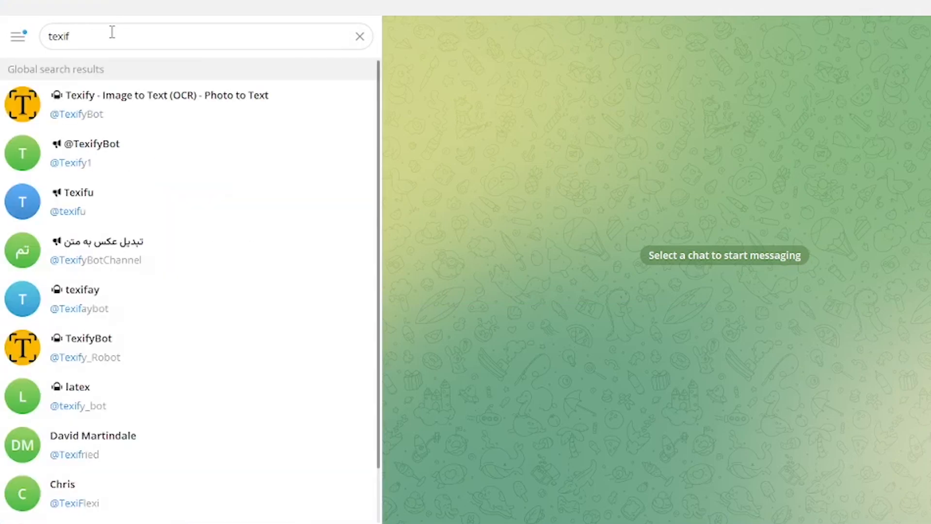
{"action": "left_click", "coordinate": [166, 105]}
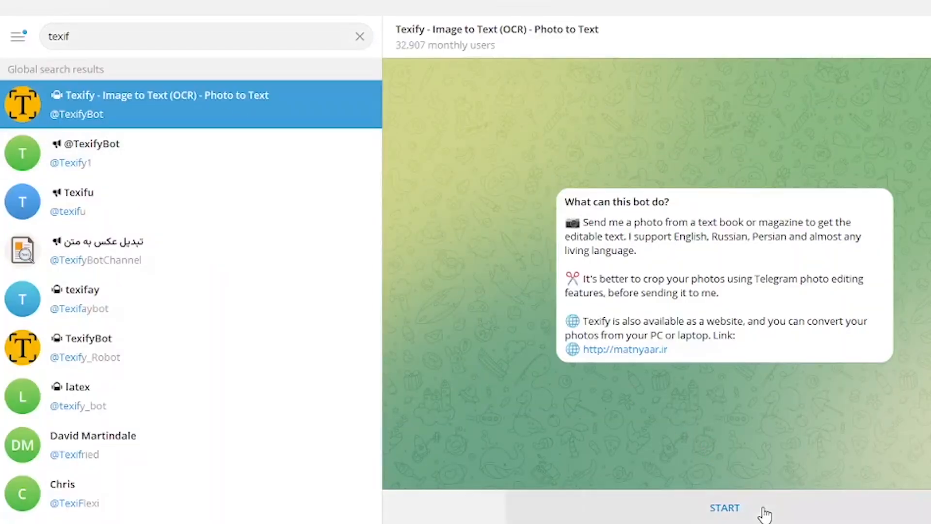
{"action": "left_click", "coordinate": [724, 508]}
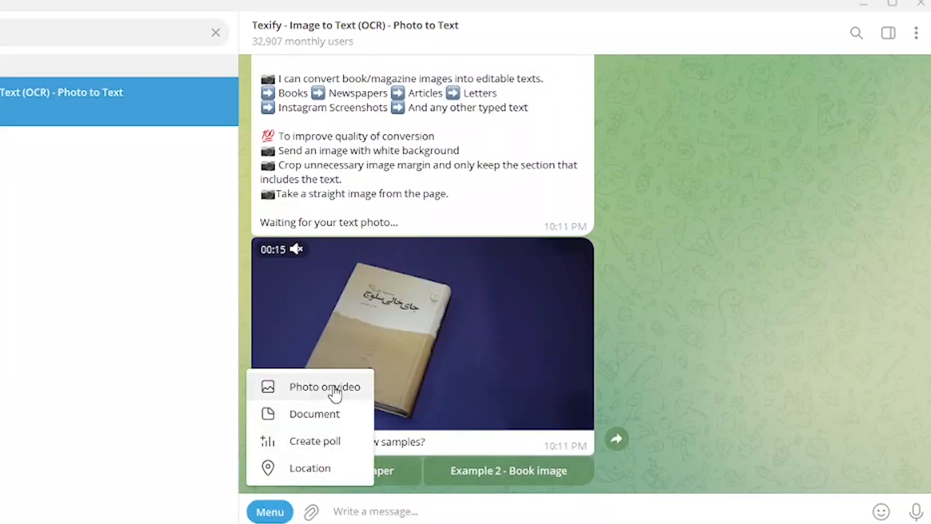
Send 12.png from the Desktop to the Texify bot as a photo
{"action": "left_click", "coordinate": [324, 386]}
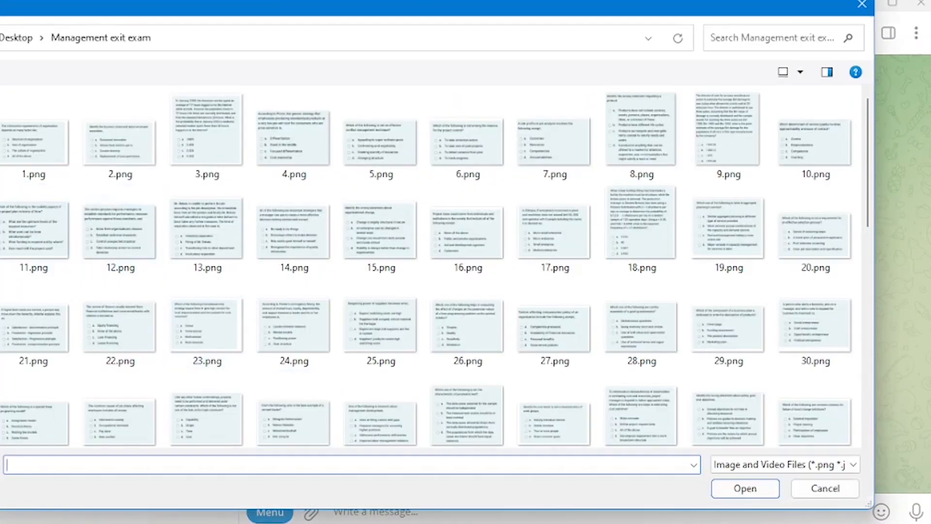
{"action": "left_click", "coordinate": [16, 37]}
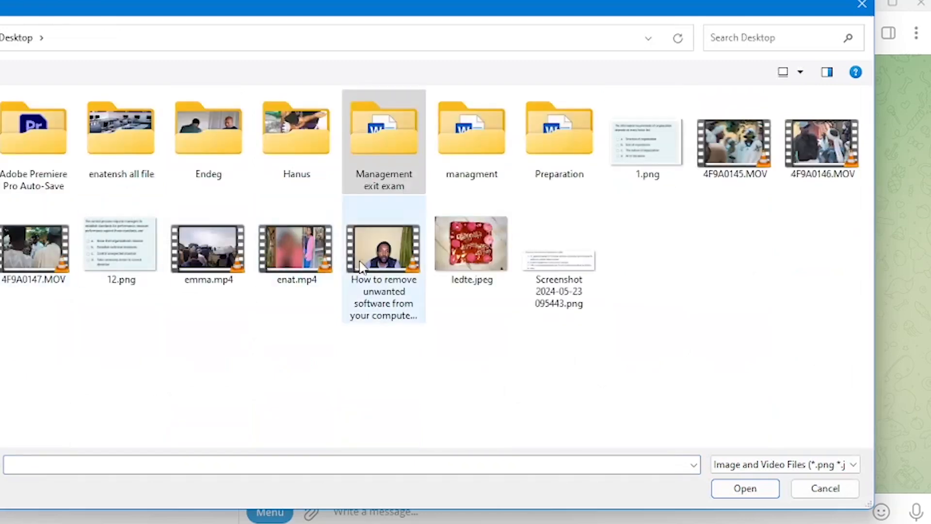
{"action": "left_click", "coordinate": [745, 488]}
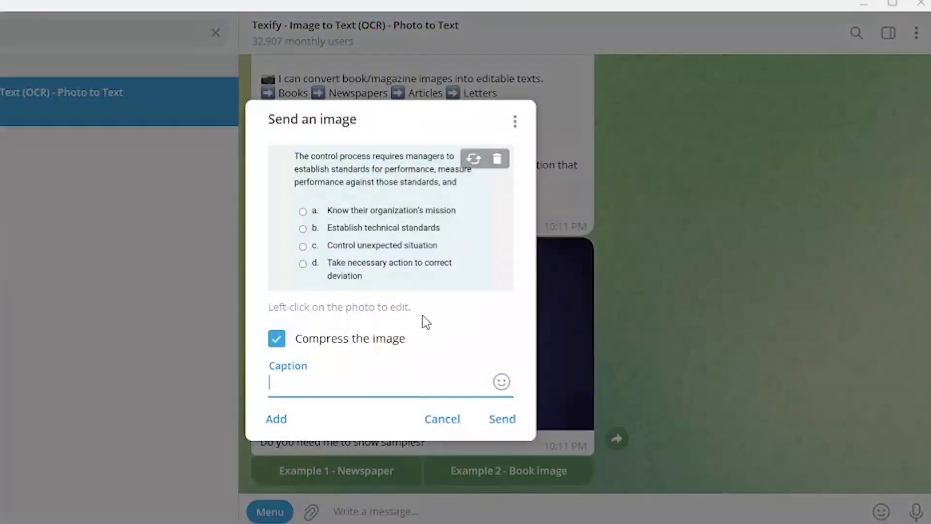
{"action": "left_click", "coordinate": [502, 419]}
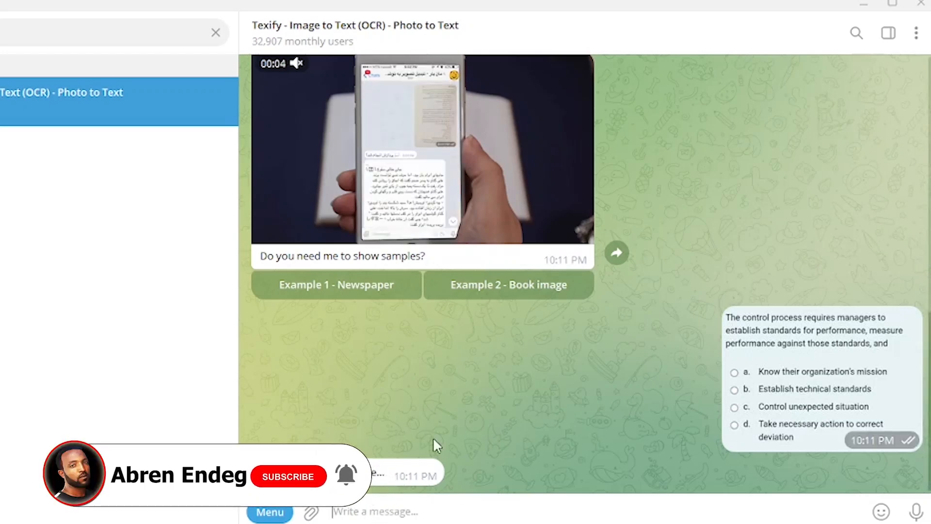
{"action": "left_click", "coordinate": [288, 476]}
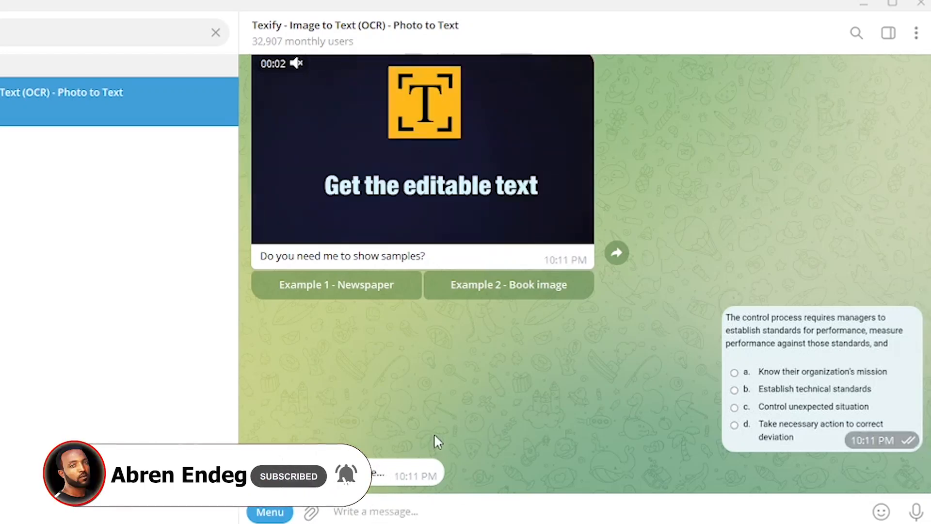